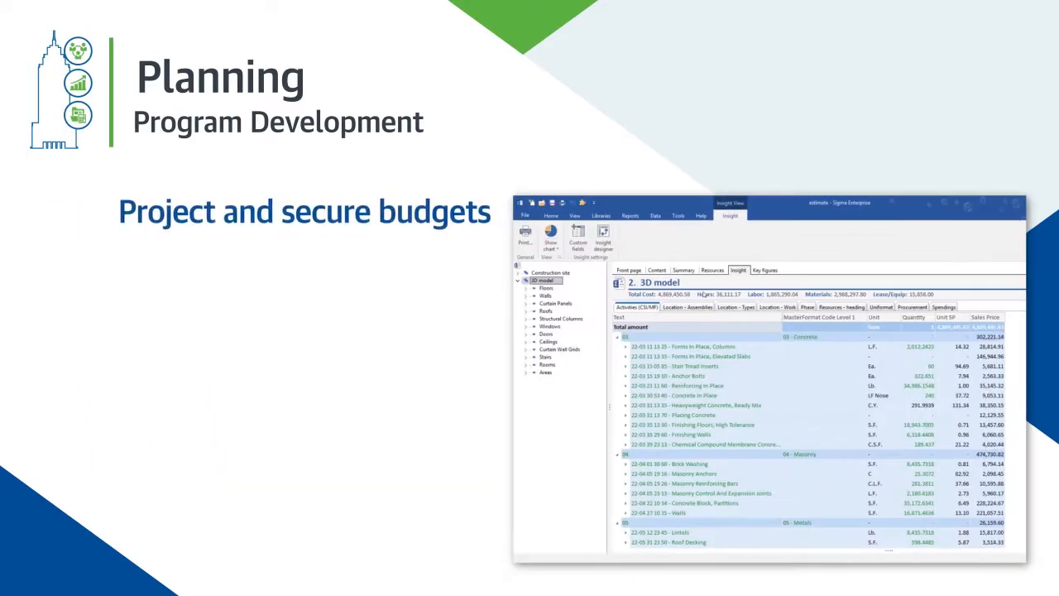
- Show the cost breakdown by Location - Types, then the Exterior - Insulation on Masonry wall contents
left_click(734, 307)
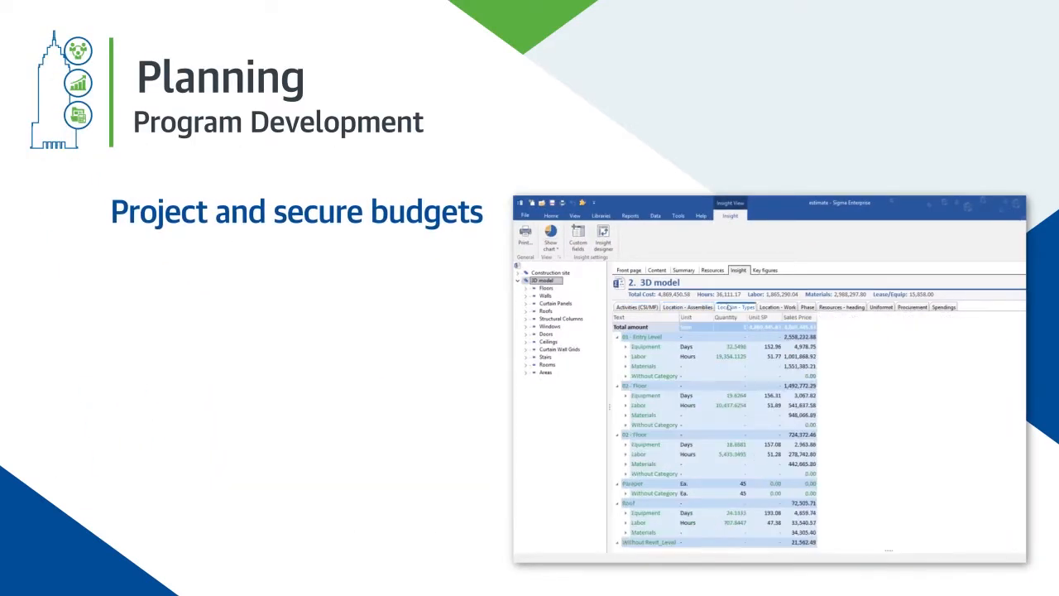
left_click(776, 307)
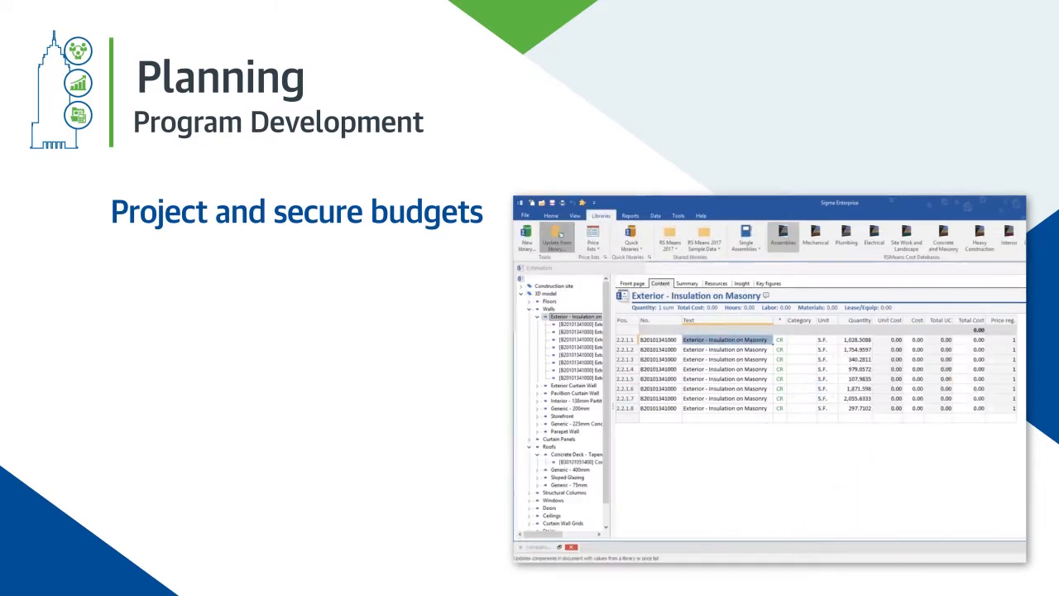
left_click(556, 238)
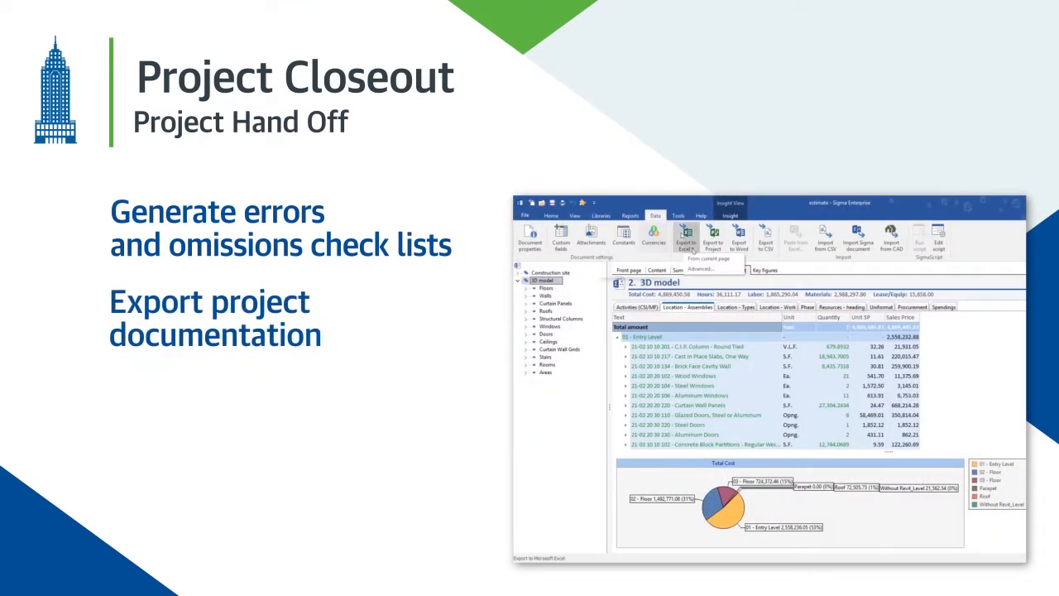
- Export the current page to Excel and add 'Curtain walls' as the new library's first entry
left_click(686, 239)
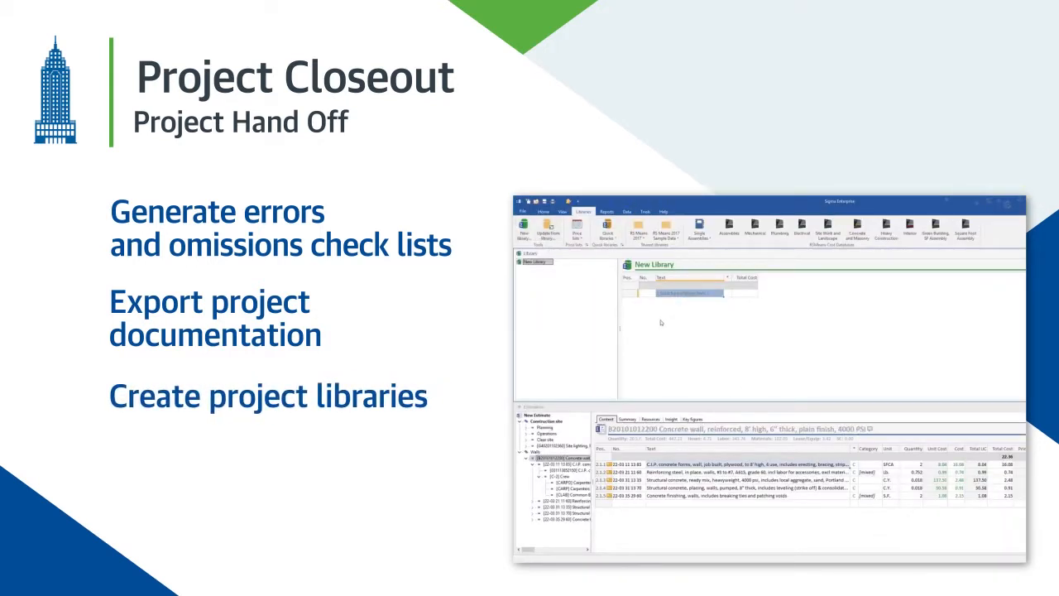
type("Curtain walls")
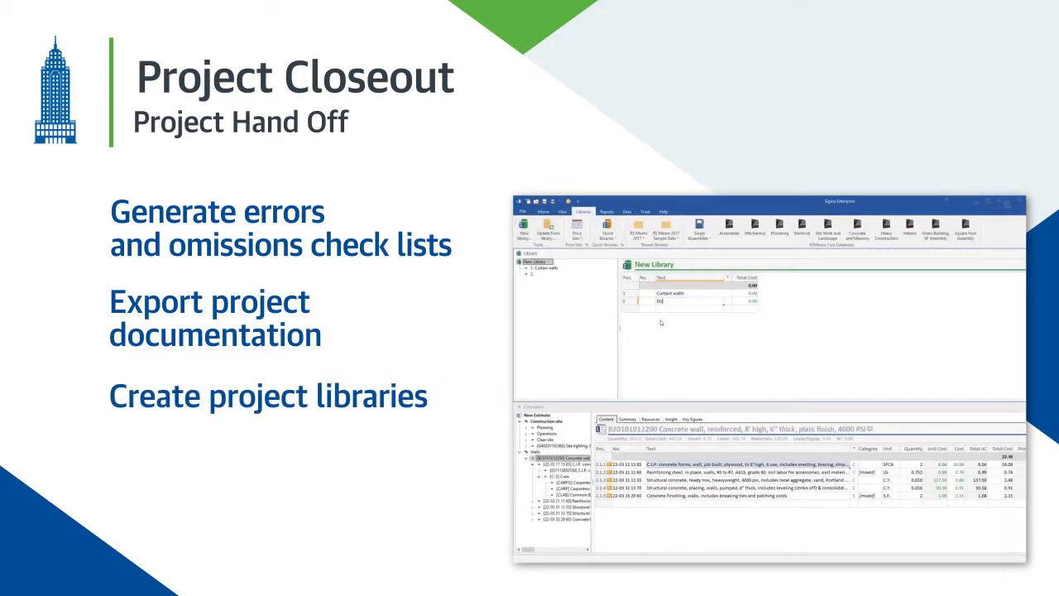